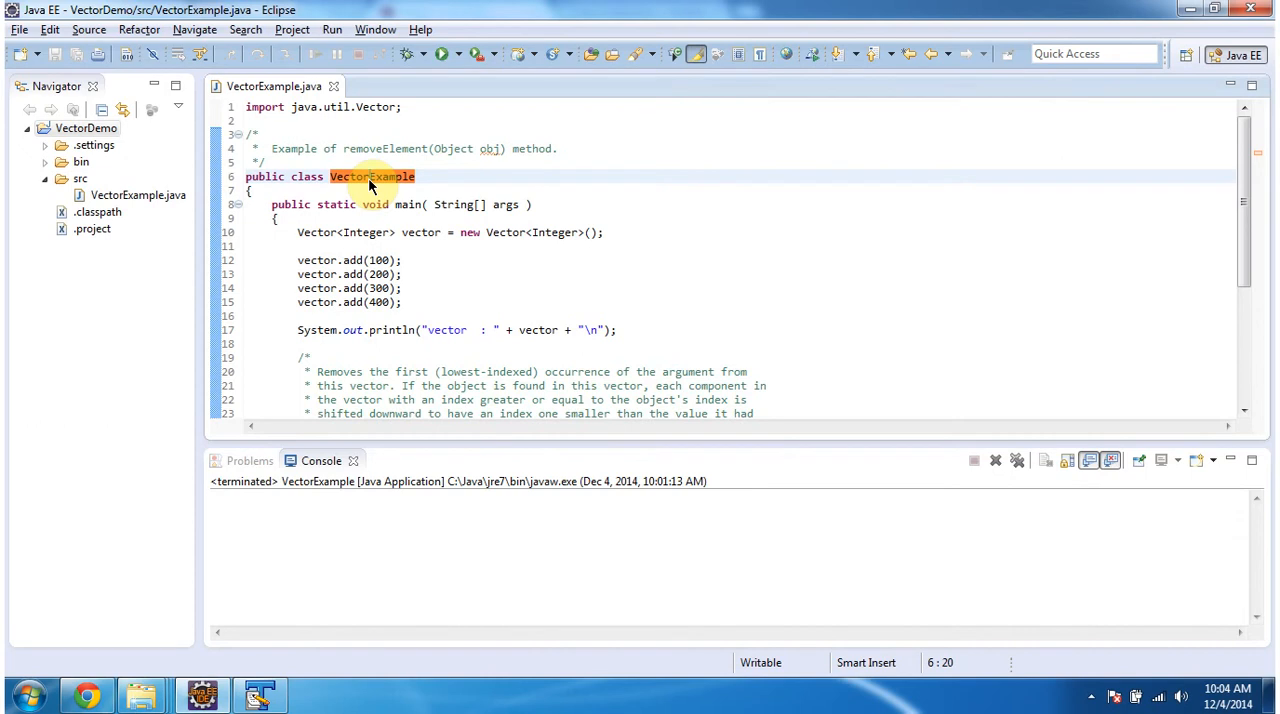
{"action": "mouse_move", "coordinate": [372, 176]}
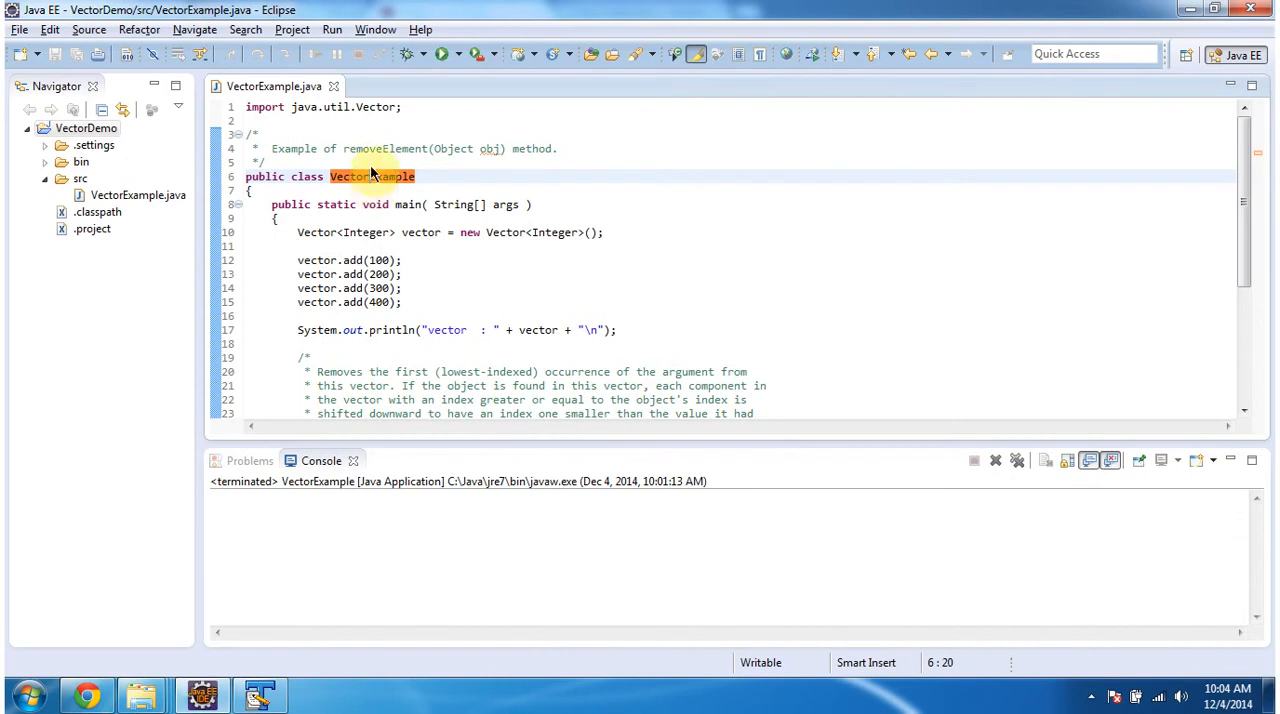
{"action": "mouse_move", "coordinate": [390, 193]}
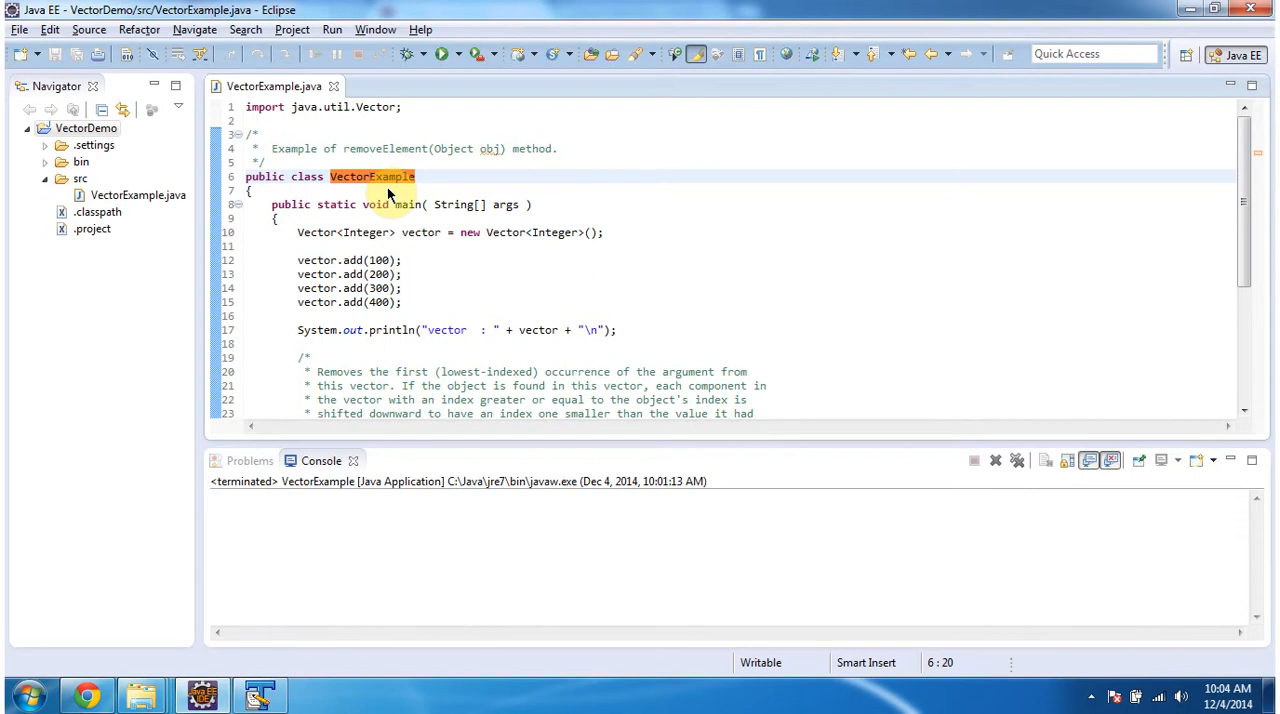
Run VectorExample as a Java application and highlight every occurrence of the vector variable
{"action": "left_click", "coordinate": [442, 54]}
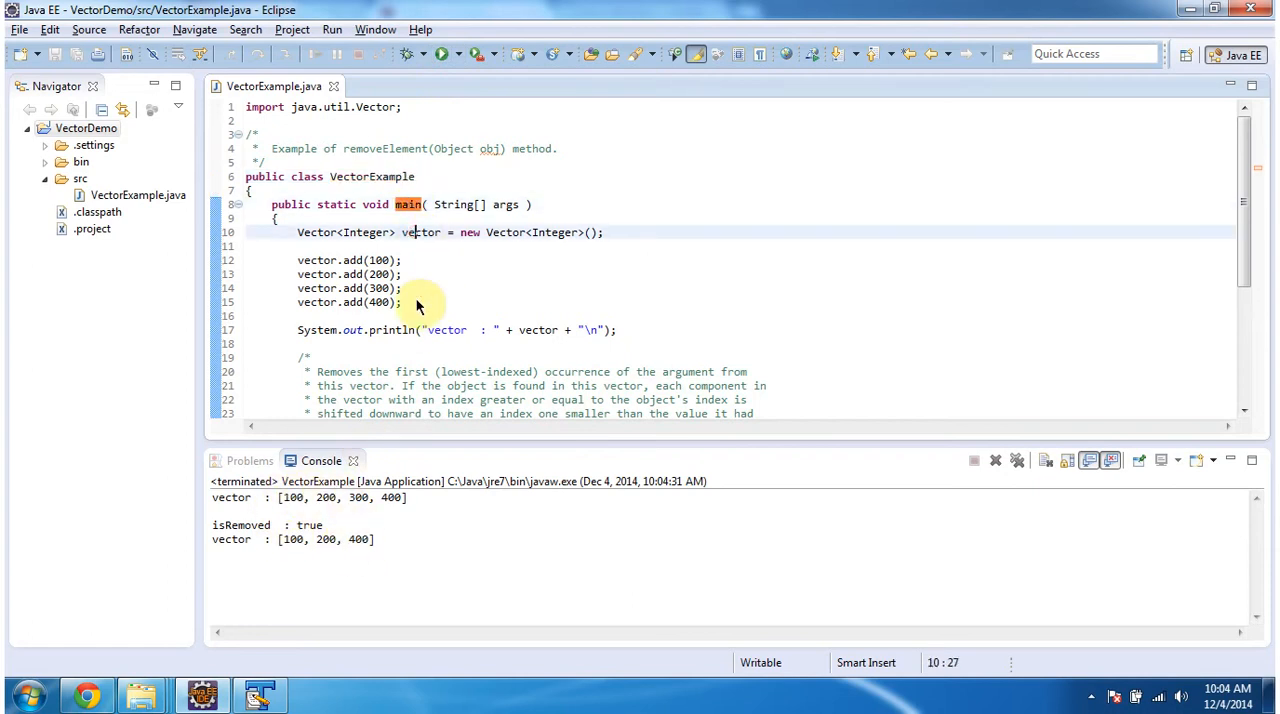
{"action": "double_click", "coordinate": [421, 232]}
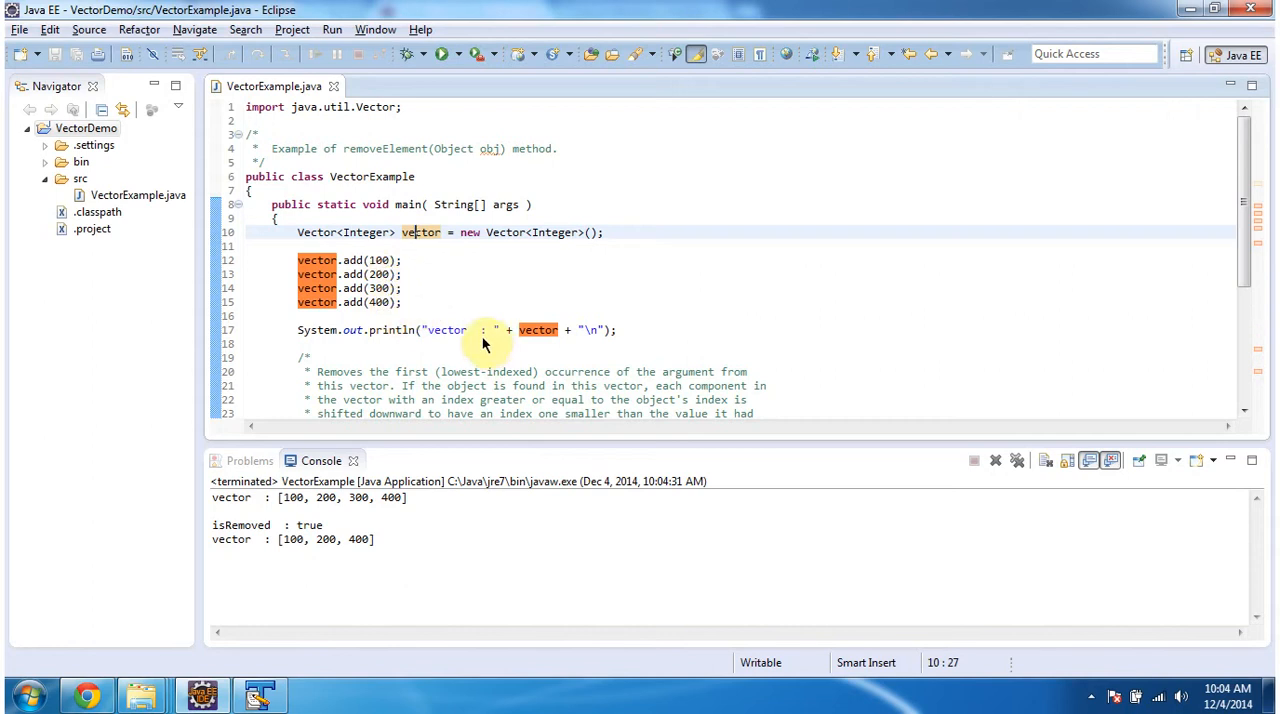
{"action": "mouse_move", "coordinate": [442, 433]}
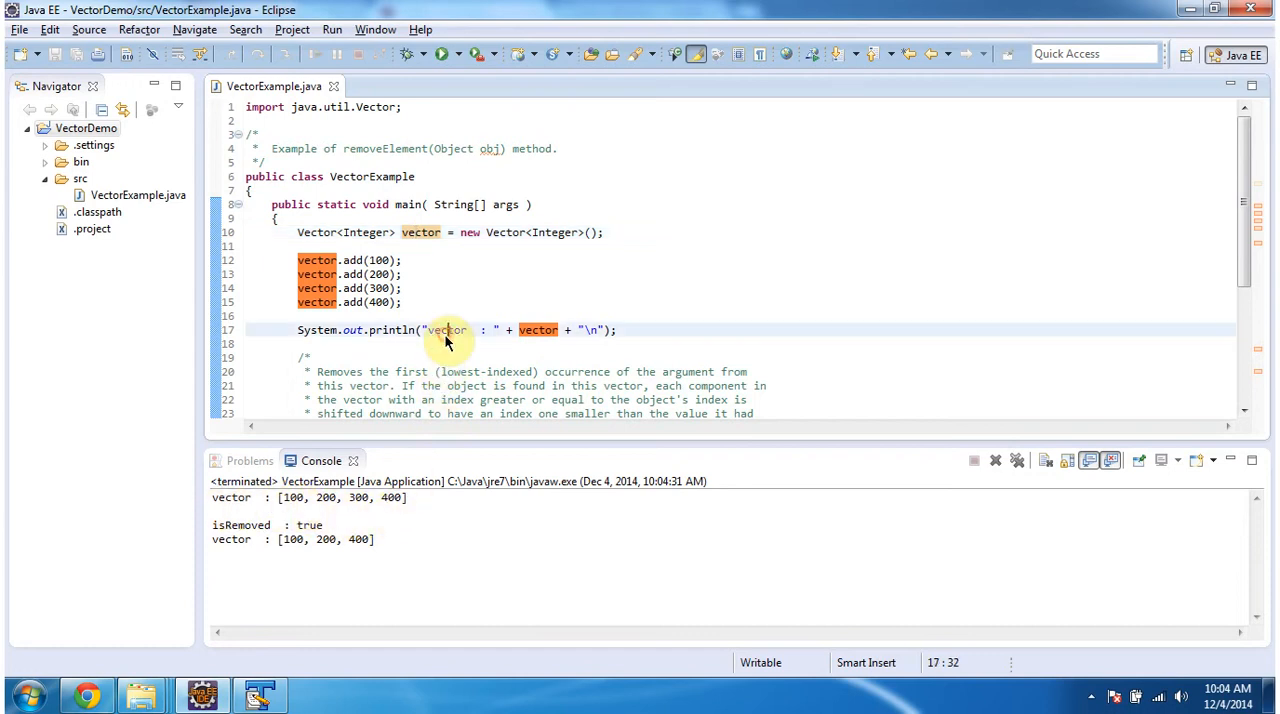
{"action": "scroll", "scroll_direction": "down", "scroll_amount": 3}
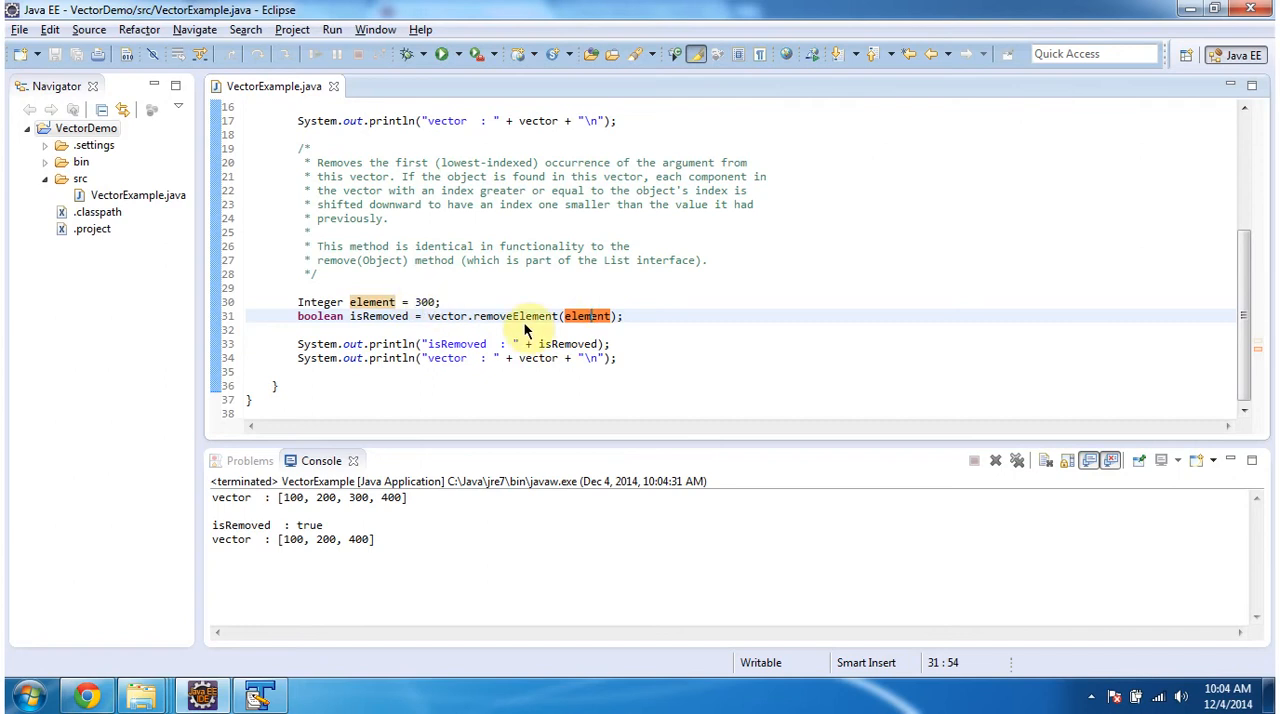
{"action": "mouse_move", "coordinate": [532, 328]}
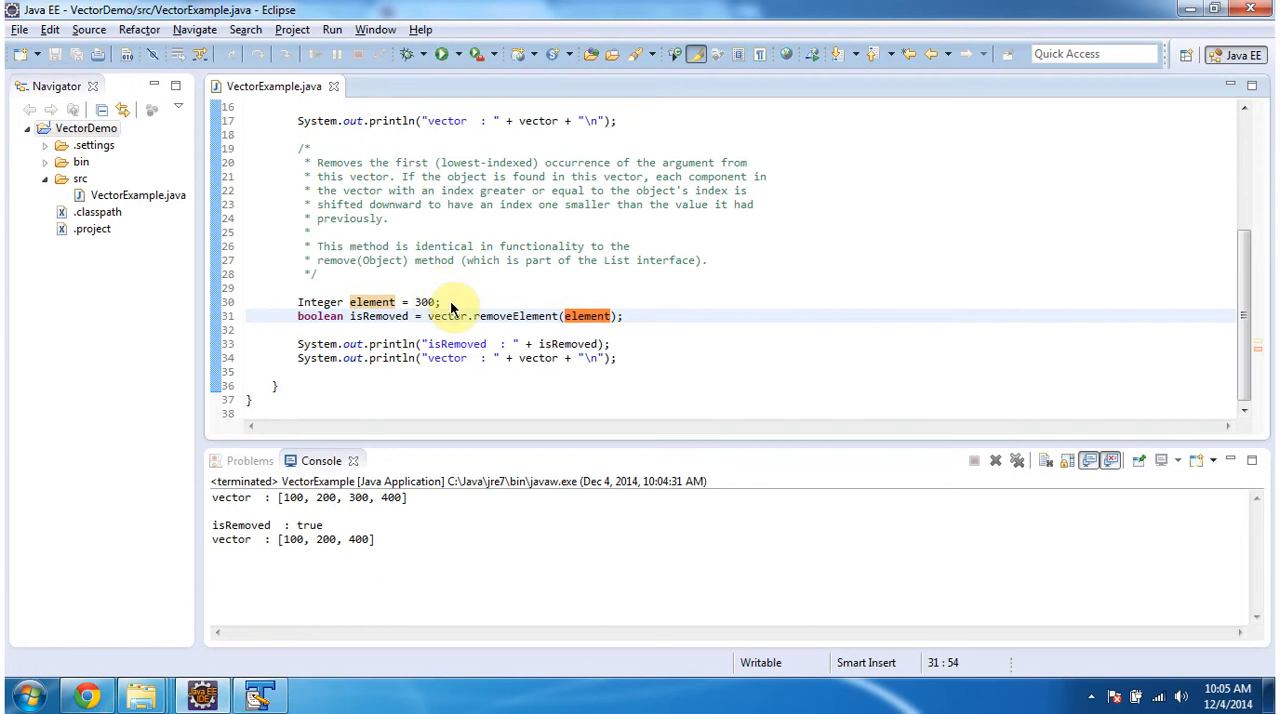
{"action": "double_click", "coordinate": [515, 316]}
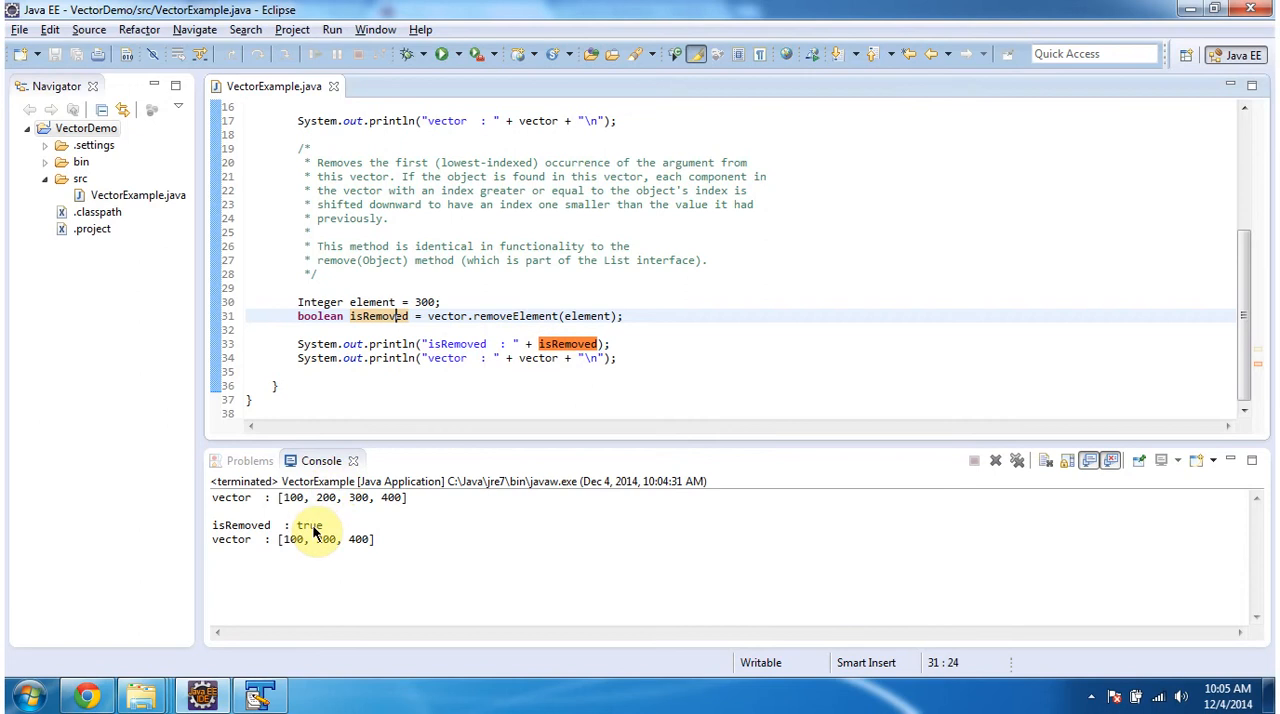
{"action": "double_click", "coordinate": [309, 524]}
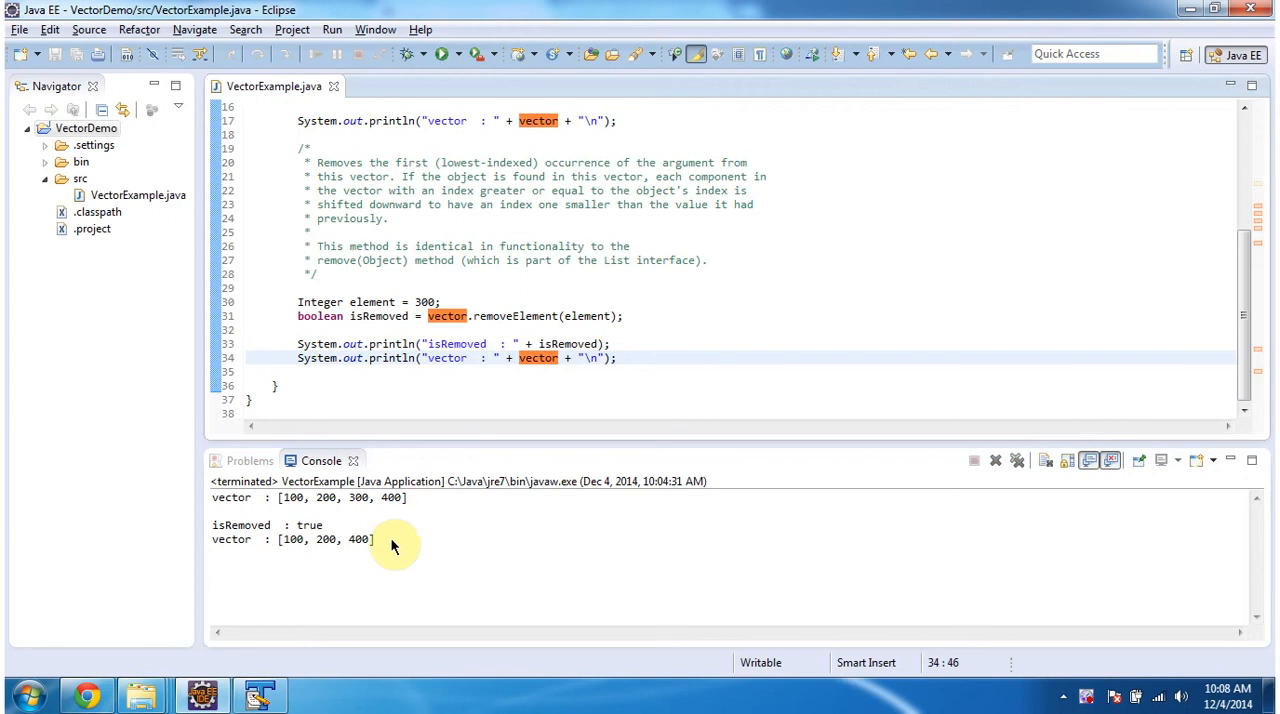
{"action": "triple_click", "coordinate": [293, 539]}
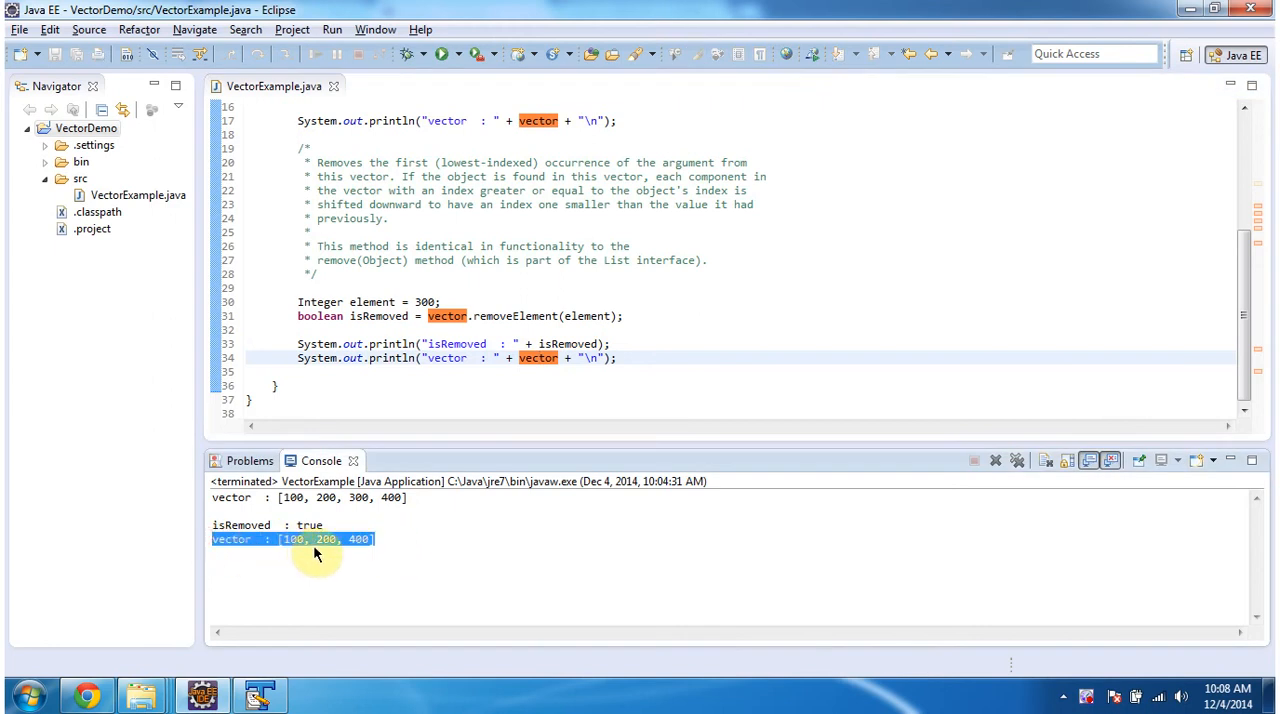